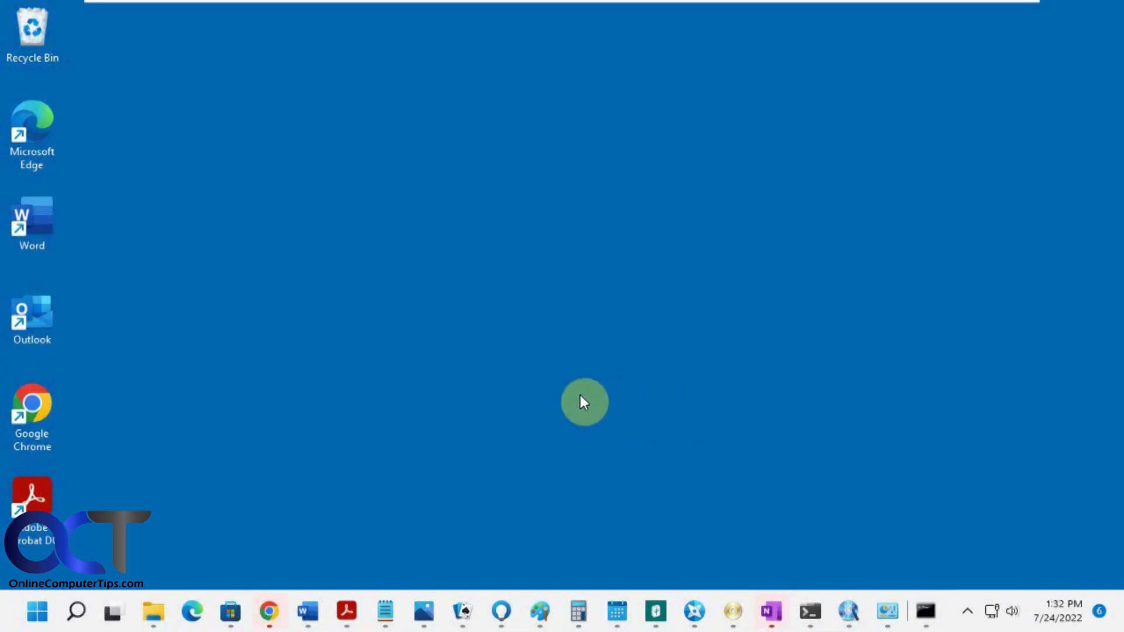
mouse_move(577, 396)
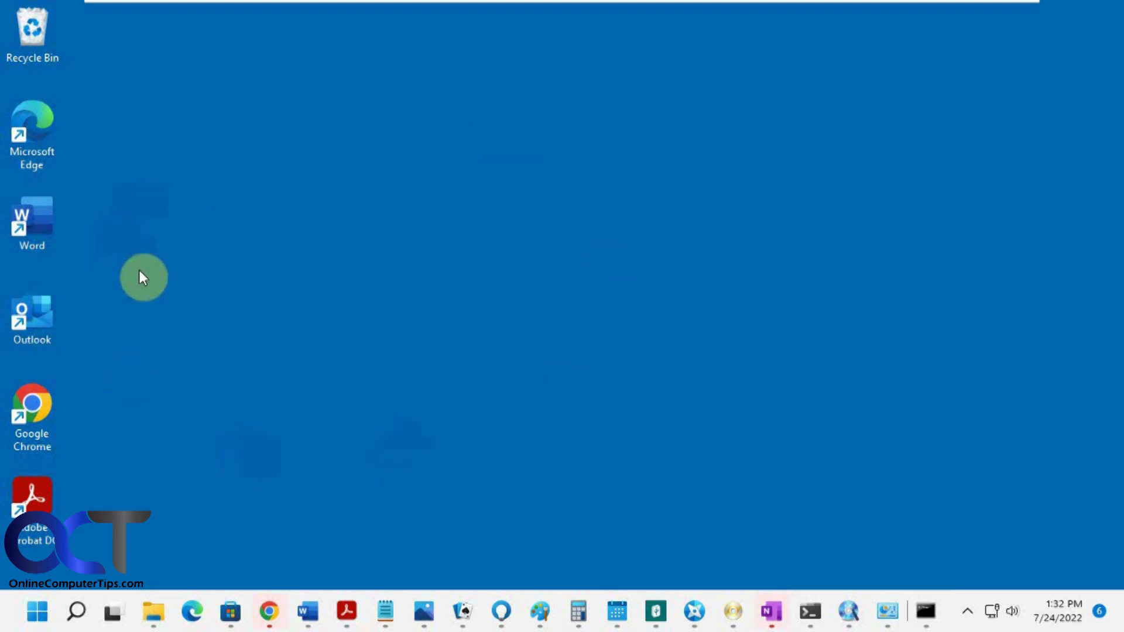
mouse_move(144, 598)
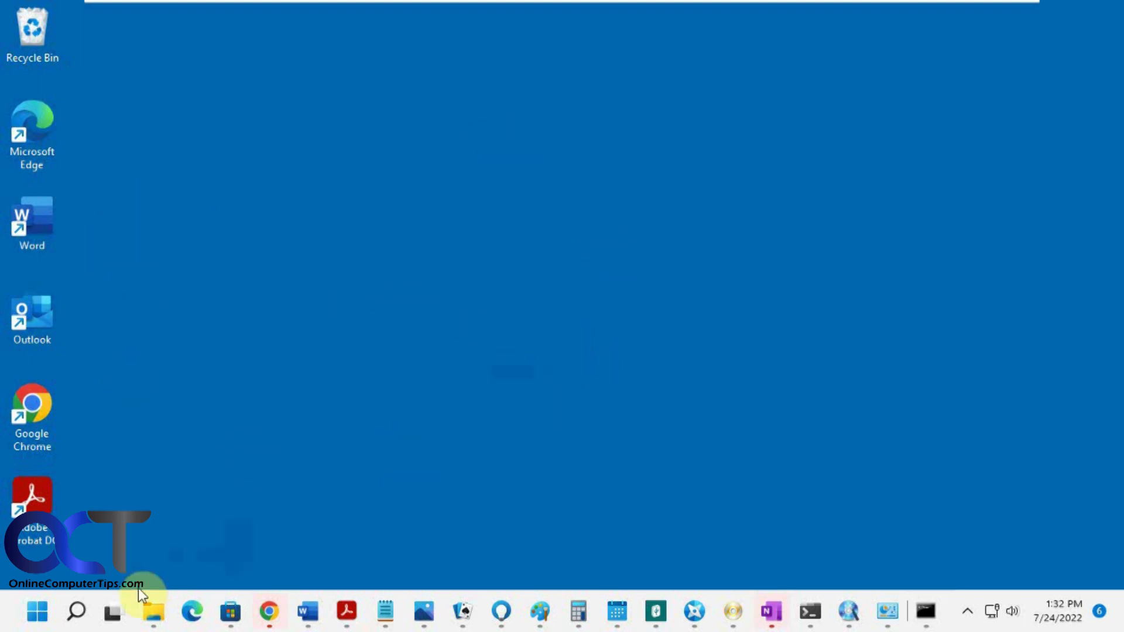
mouse_move(304, 617)
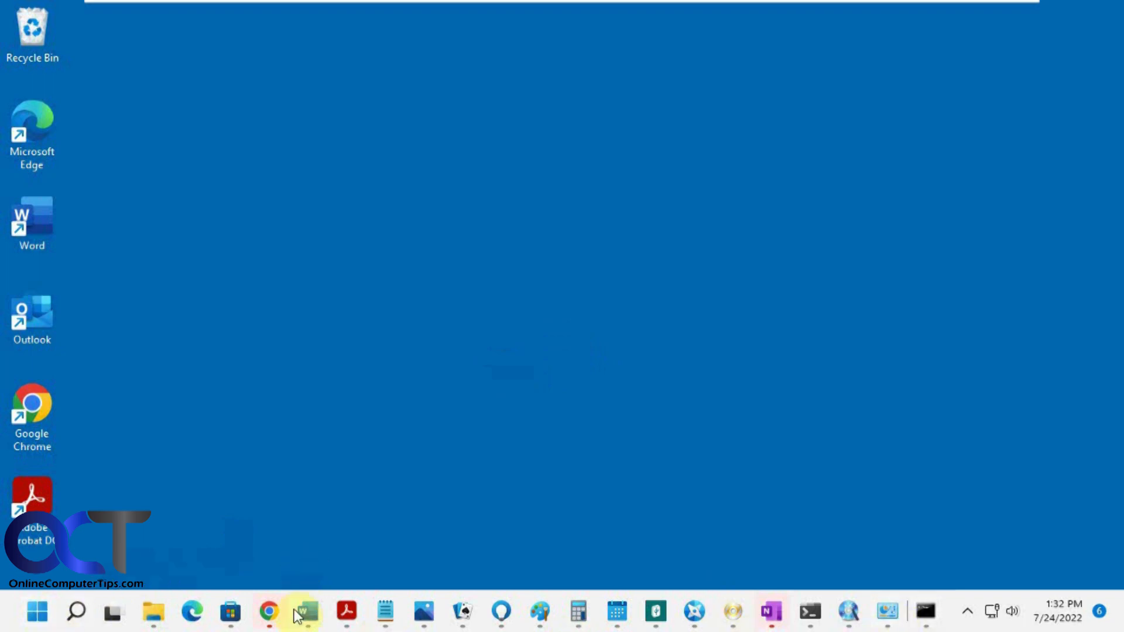
mouse_move(36, 617)
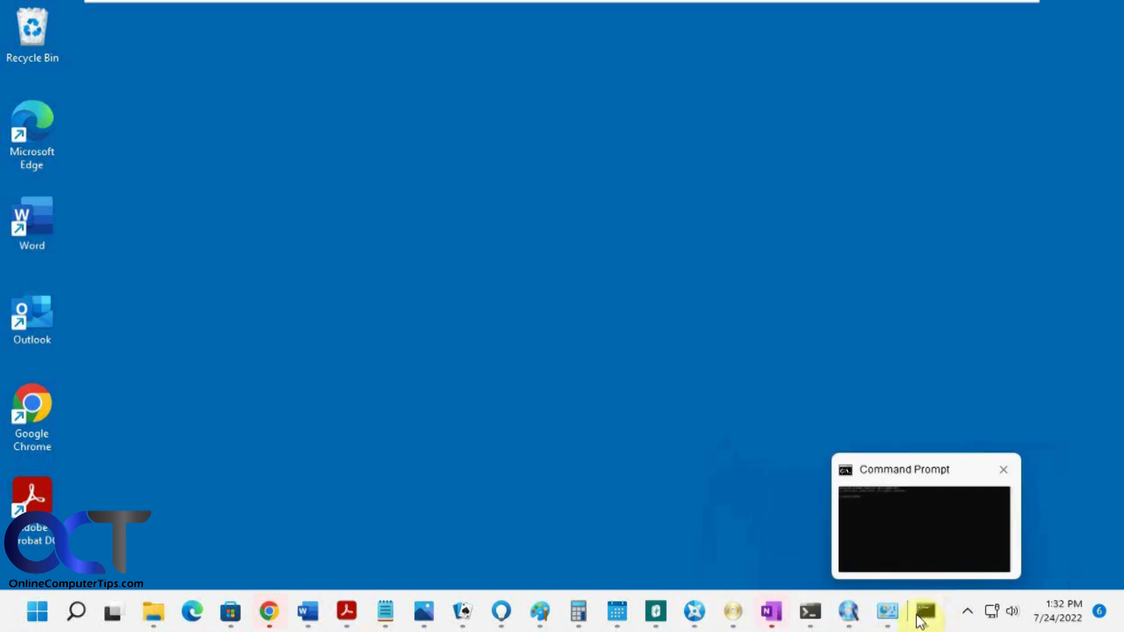
Show the taskbar overflow list of extra open apps hidden from the full taskbar
left_click(36, 609)
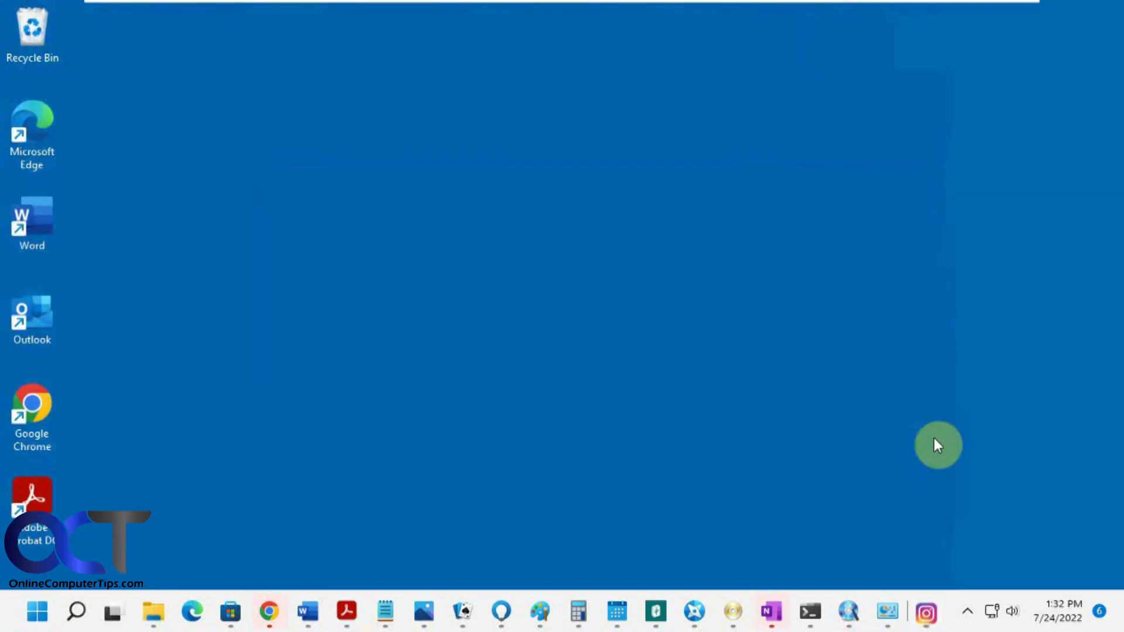
mouse_move(929, 621)
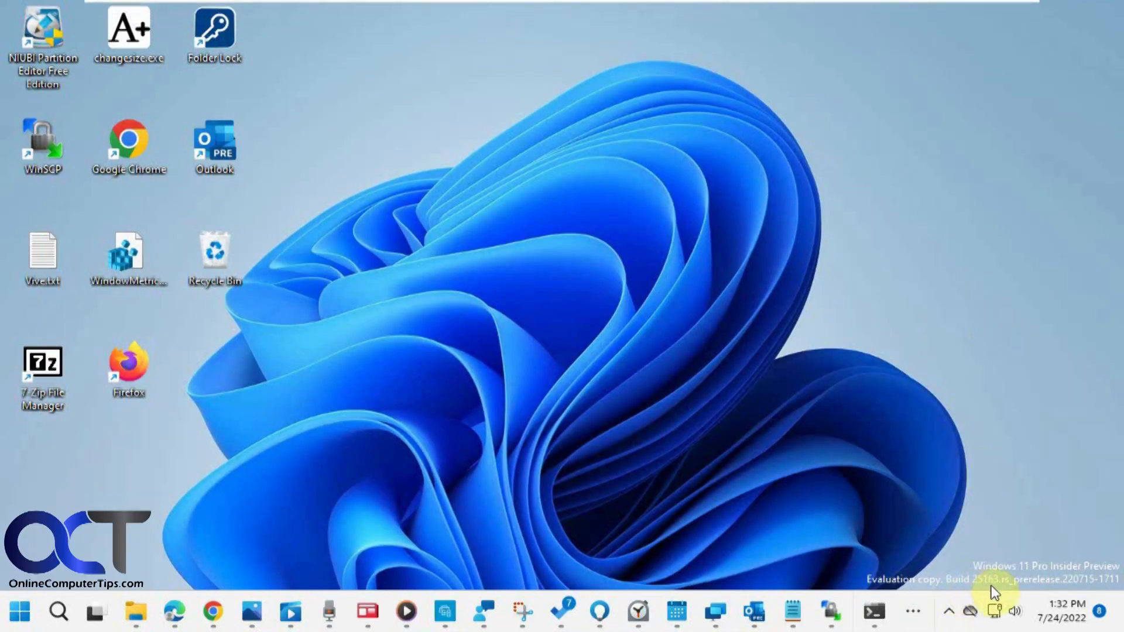
mouse_move(1000, 594)
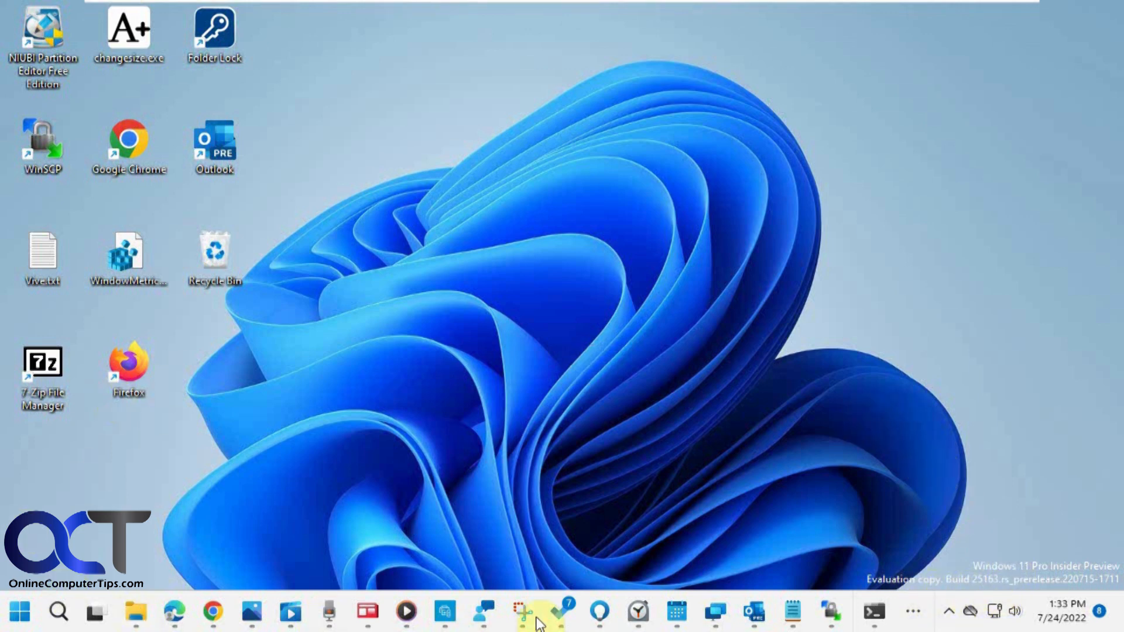
mouse_move(909, 620)
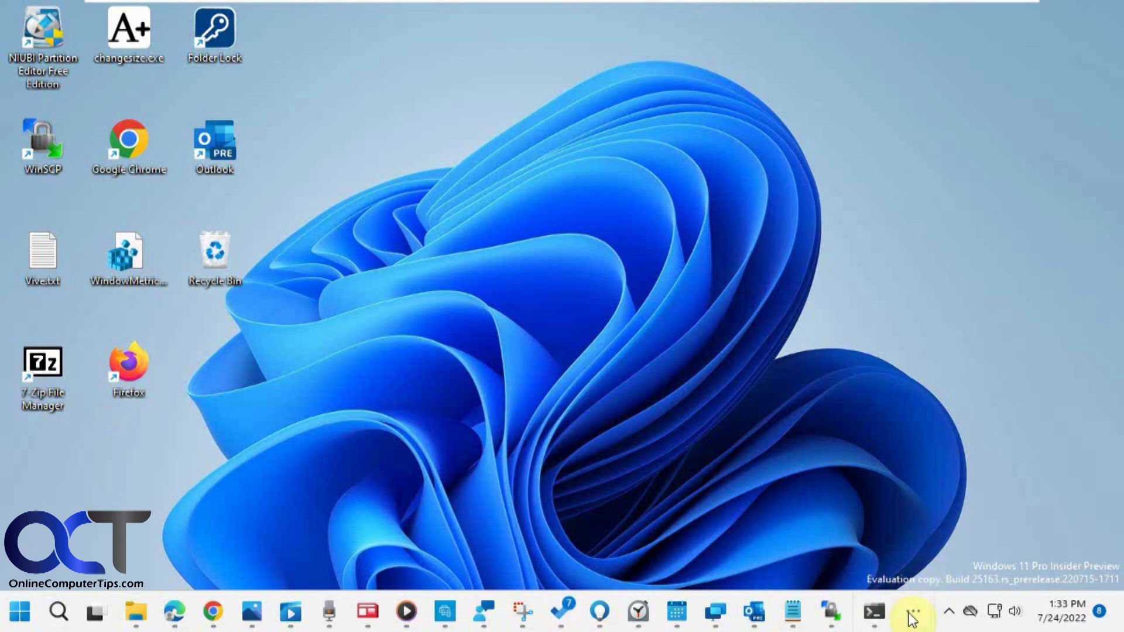
mouse_move(915, 621)
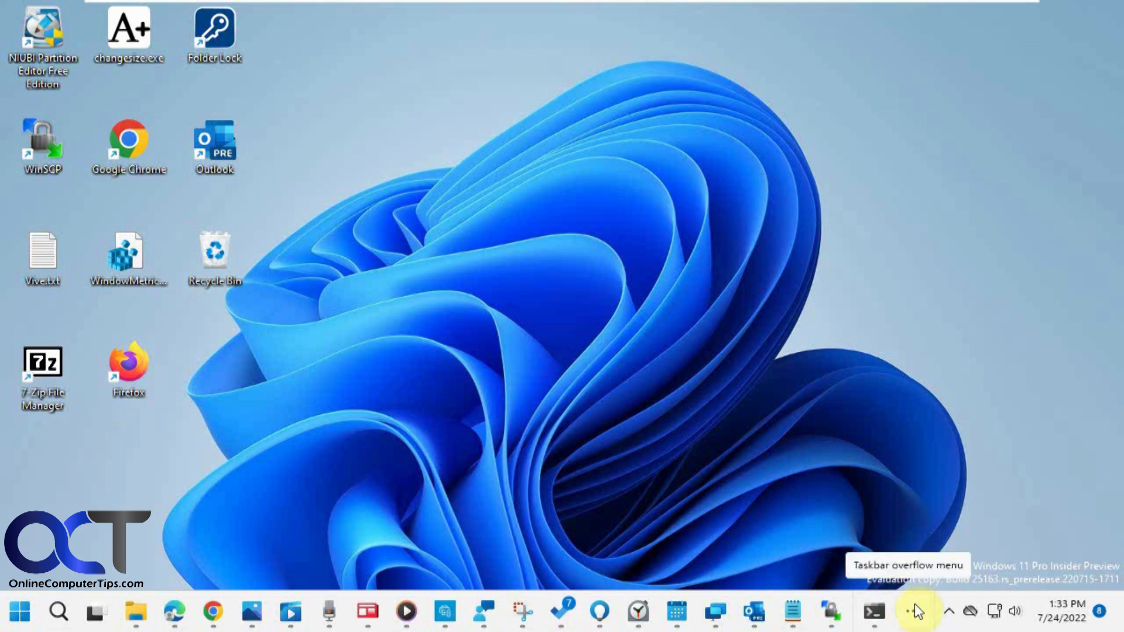
left_click(909, 612)
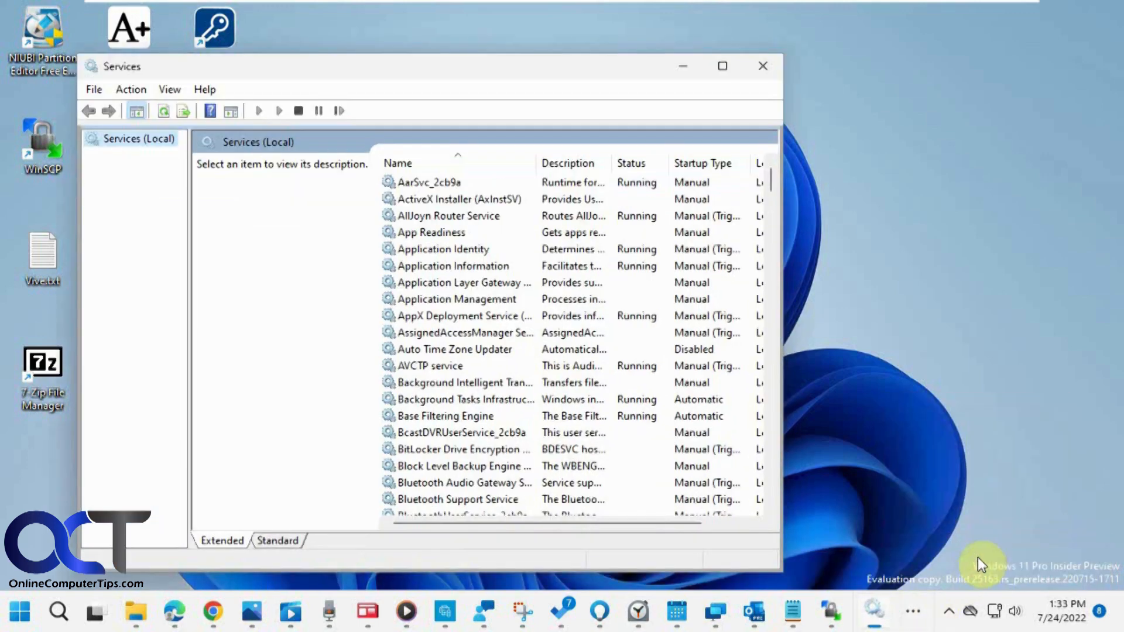
mouse_move(874, 613)
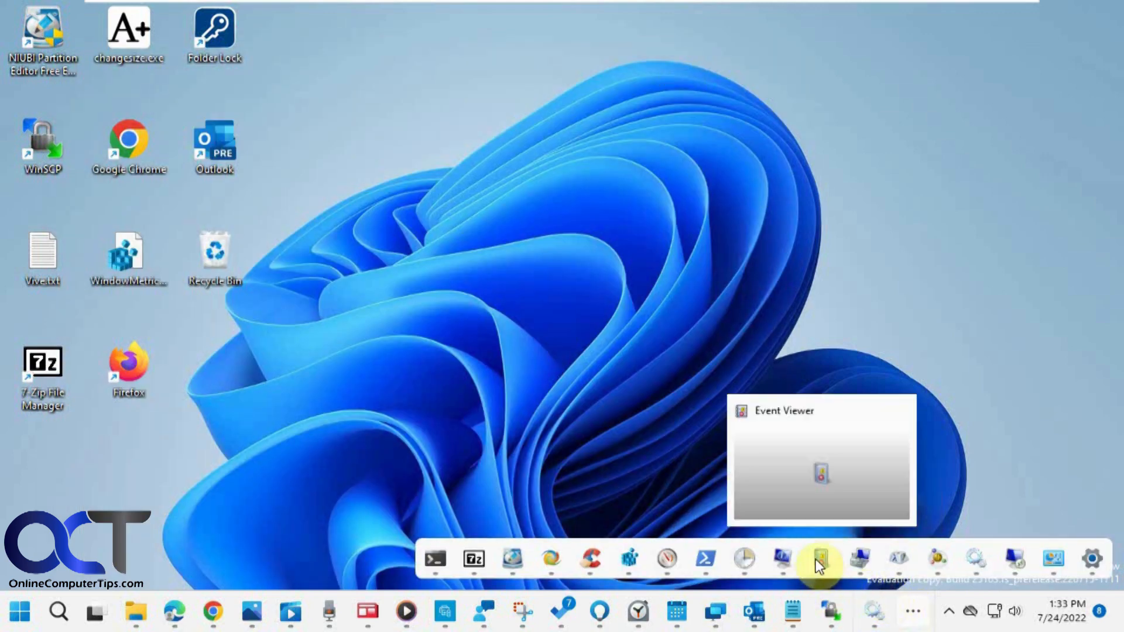
Bring up Event Viewer, then Task Scheduler, from the overflow list, minimizing each
left_click(821, 563)
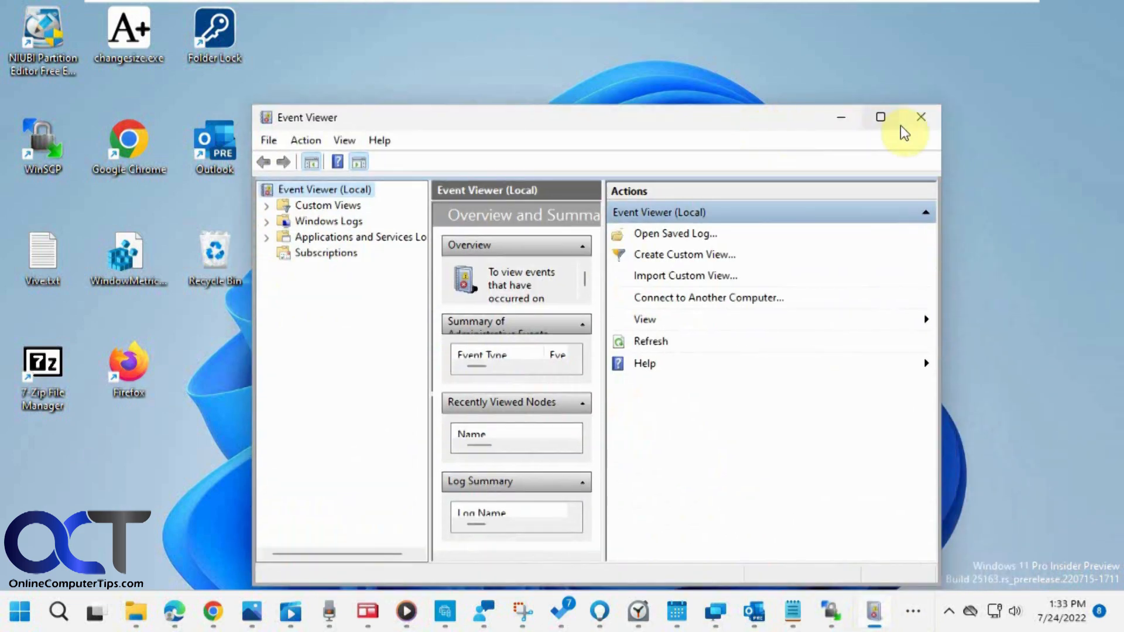
left_click(921, 117)
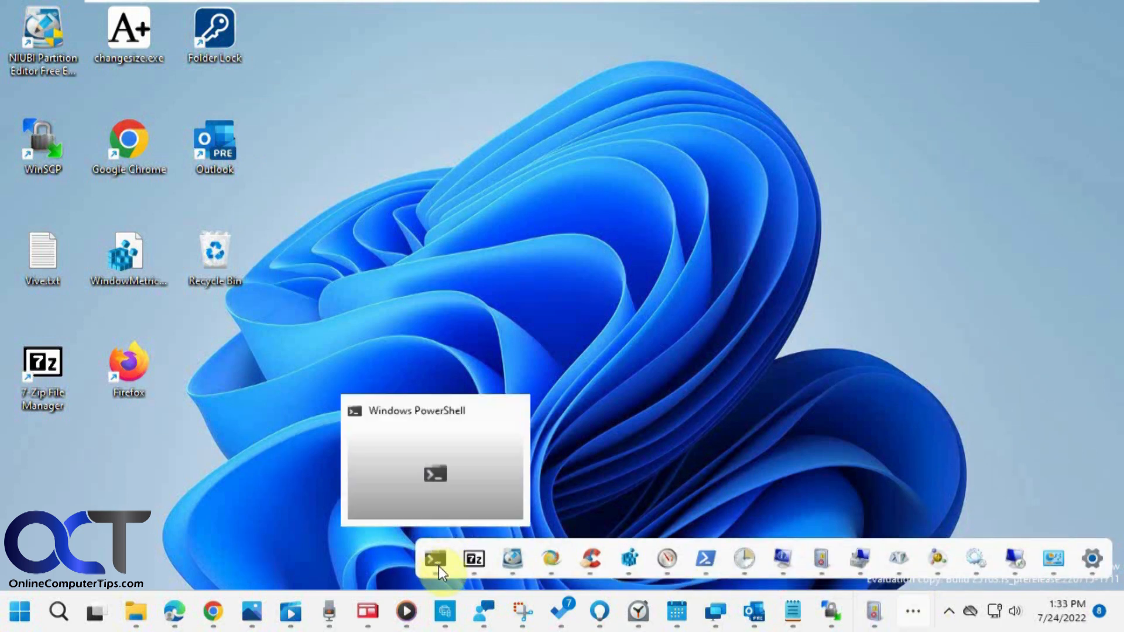
mouse_move(875, 624)
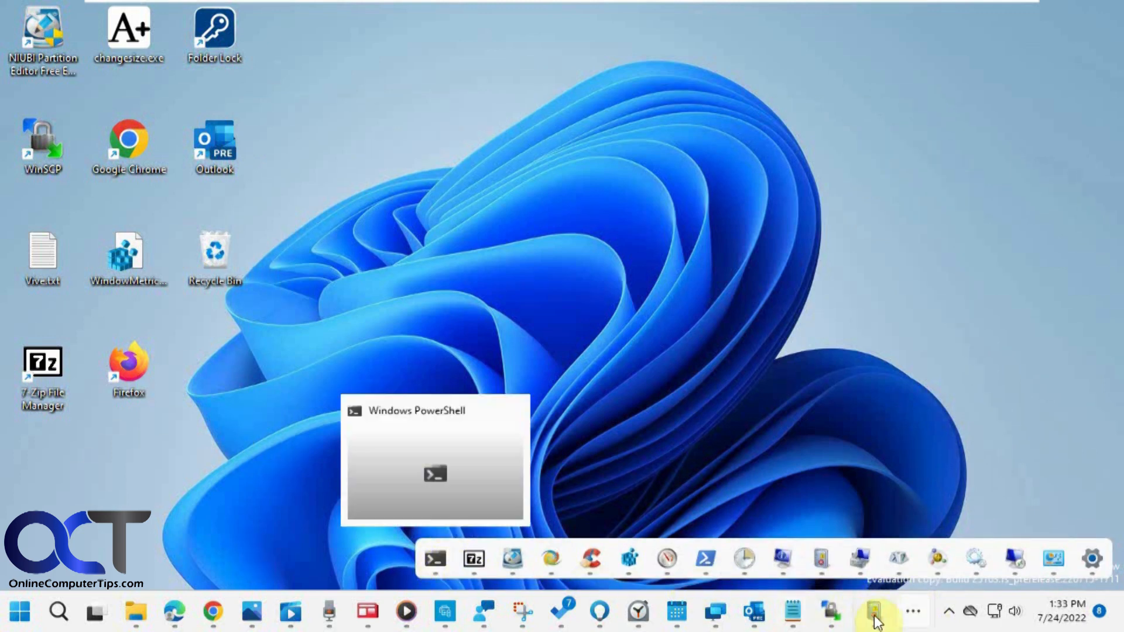
mouse_move(823, 569)
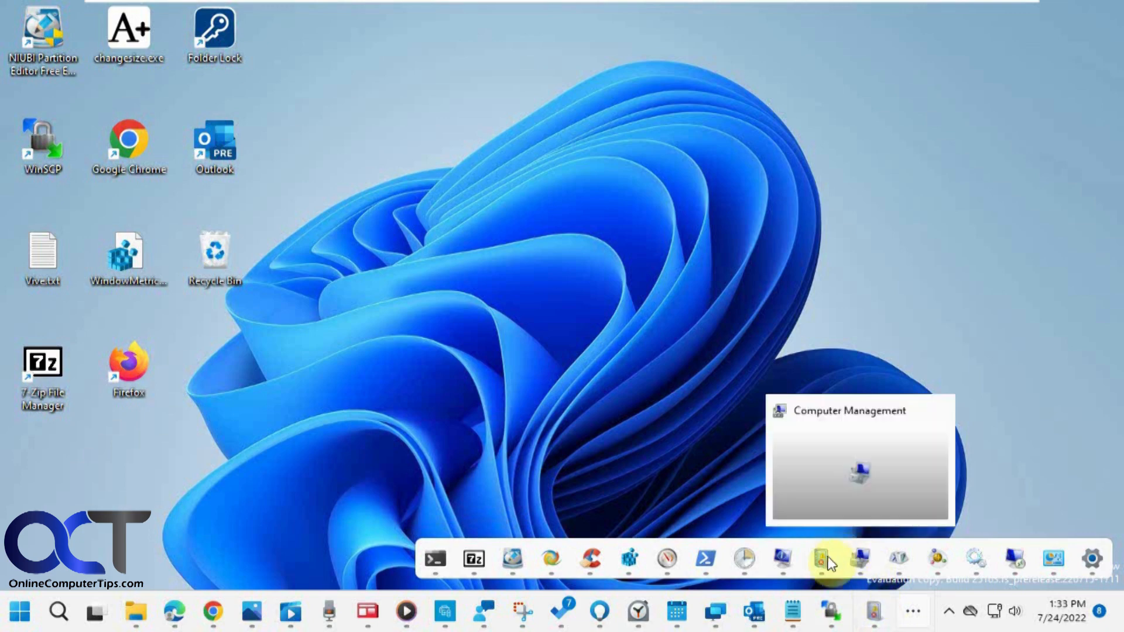
left_click(823, 559)
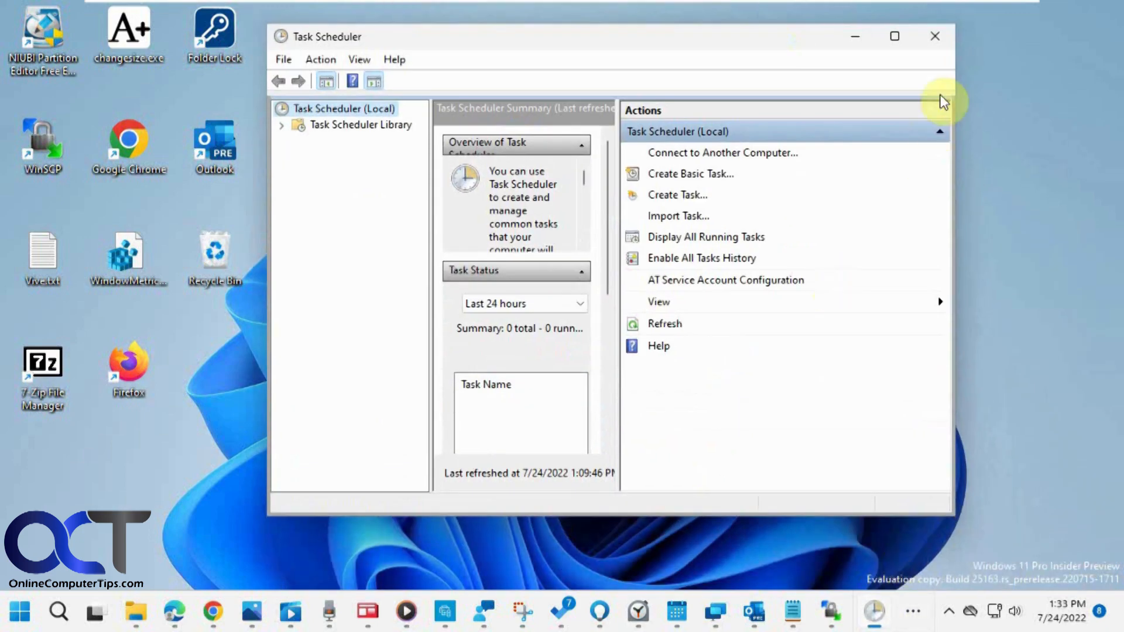
left_click(932, 36)
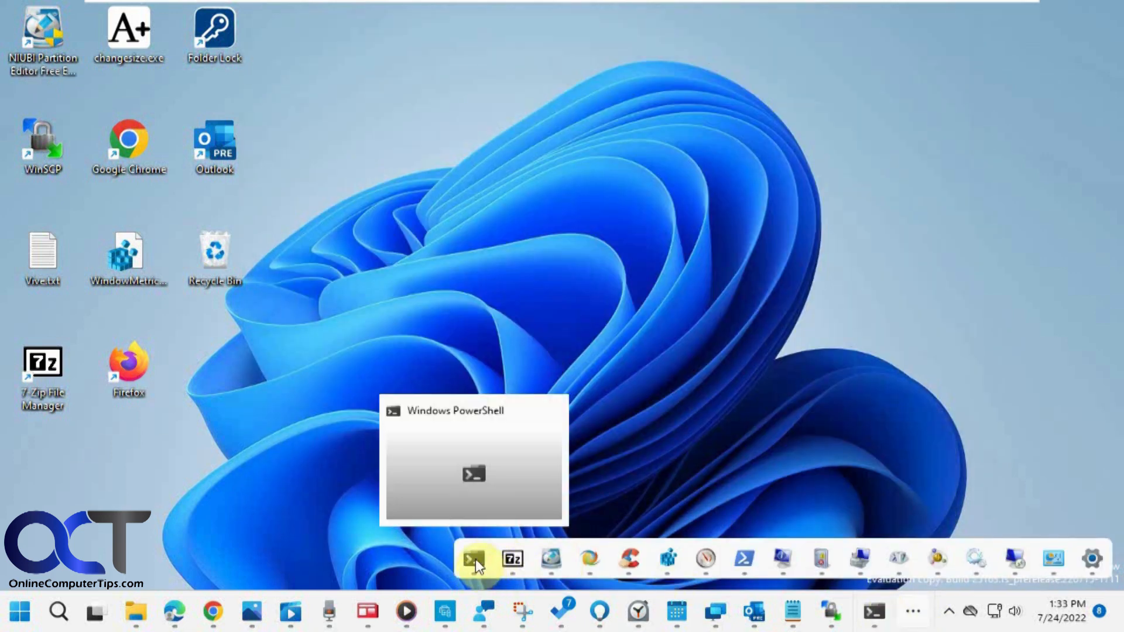
Switch to Windows PowerShell, then open and close Character Map from the overflow list
left_click(475, 559)
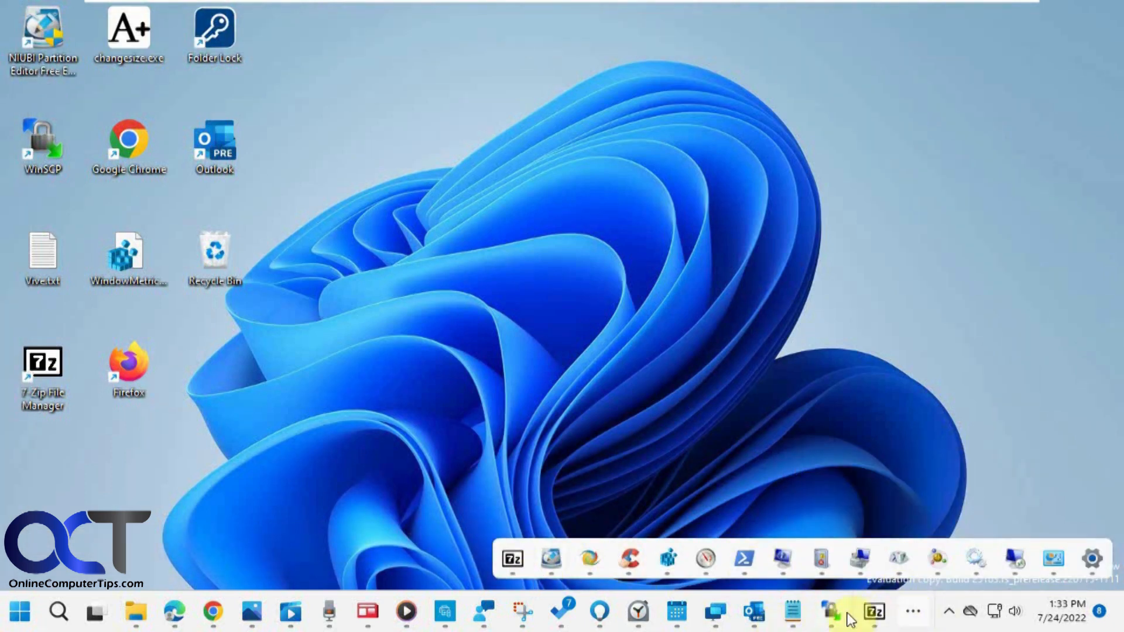
left_click(833, 626)
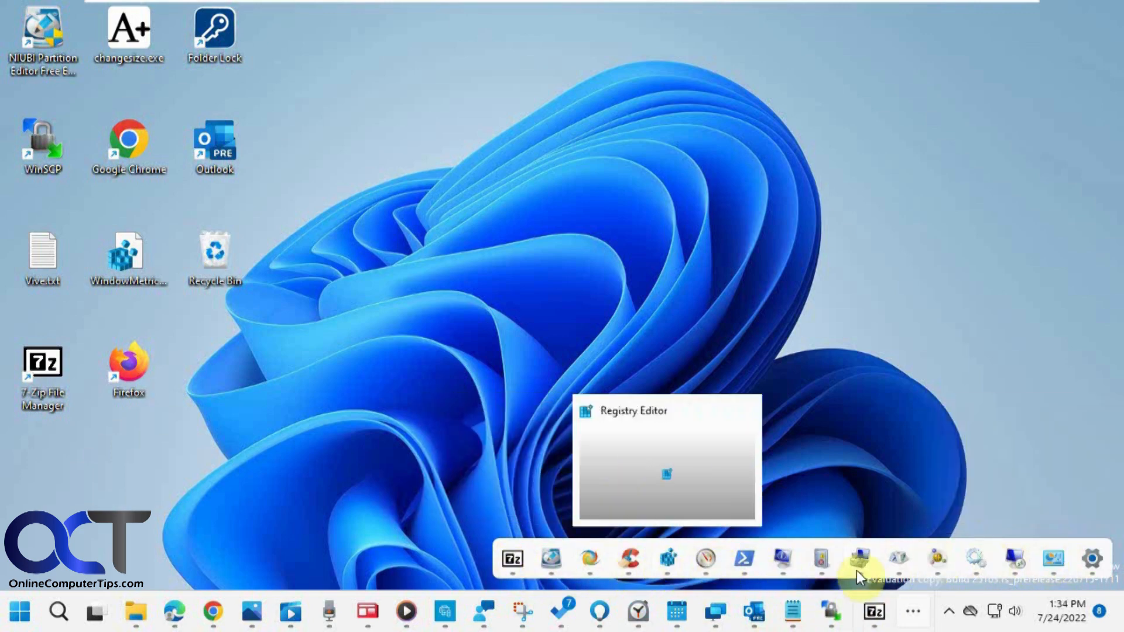
left_click(901, 558)
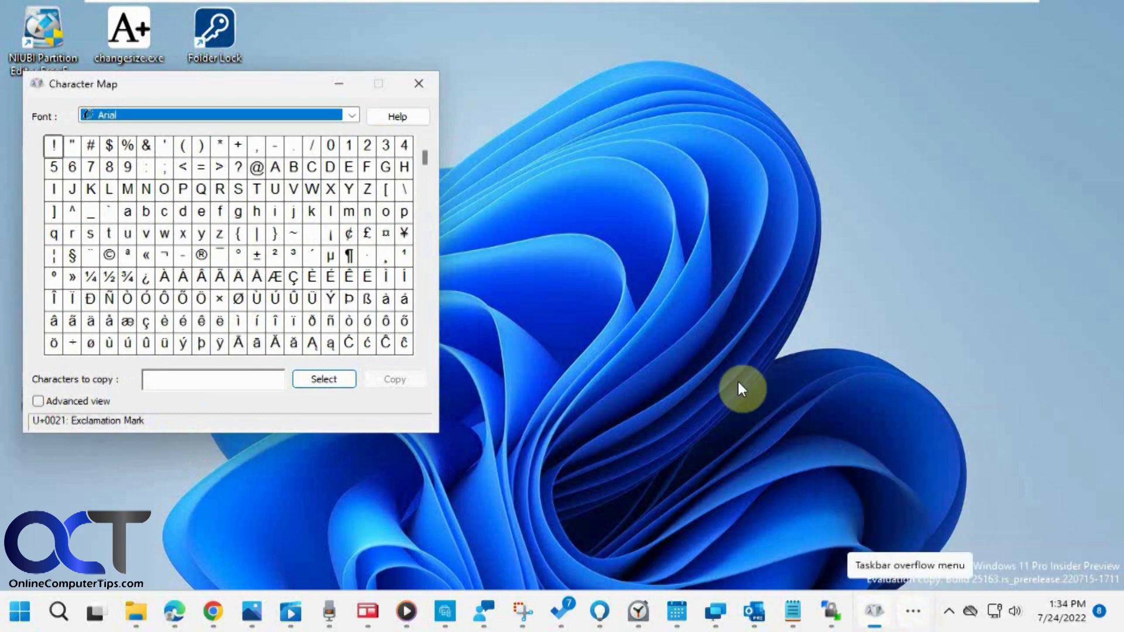
left_click(420, 83)
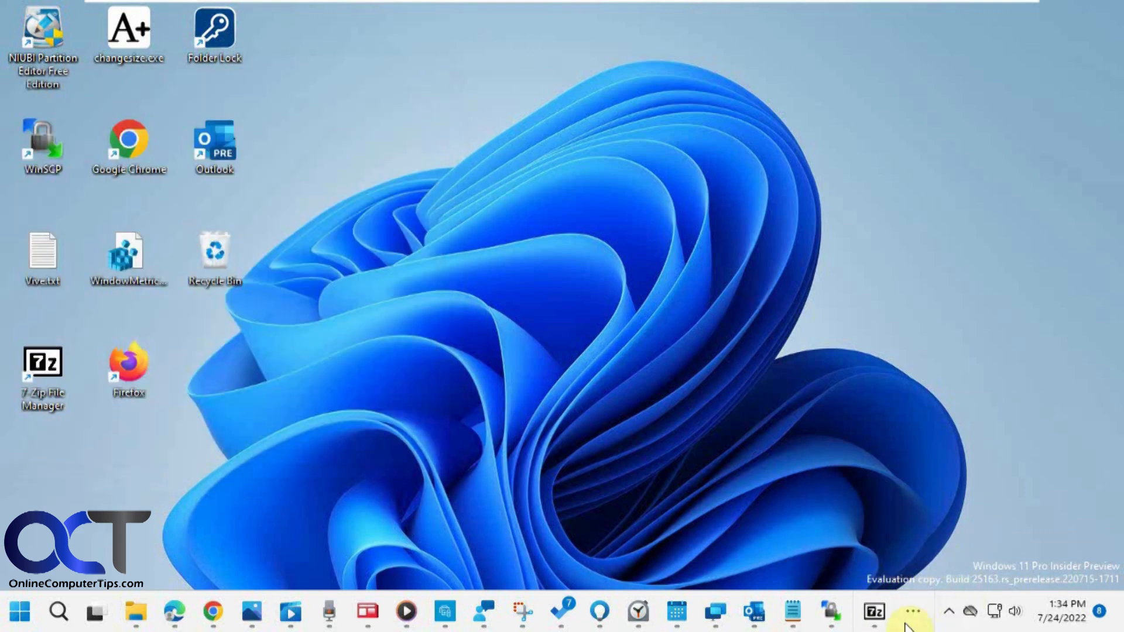
left_click(915, 625)
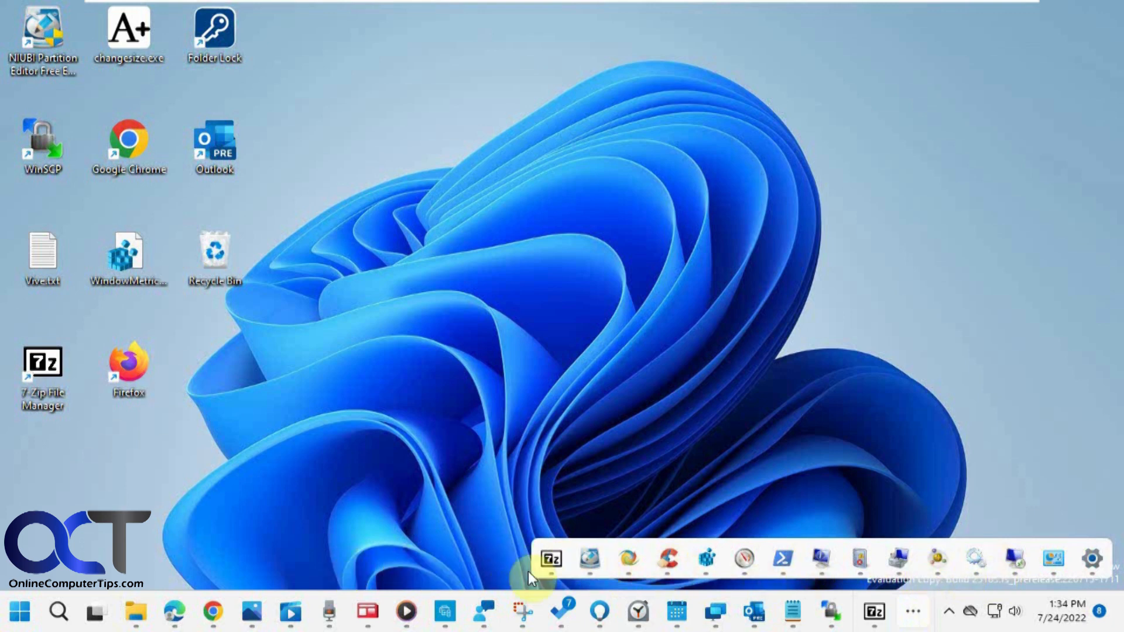
mouse_move(831, 563)
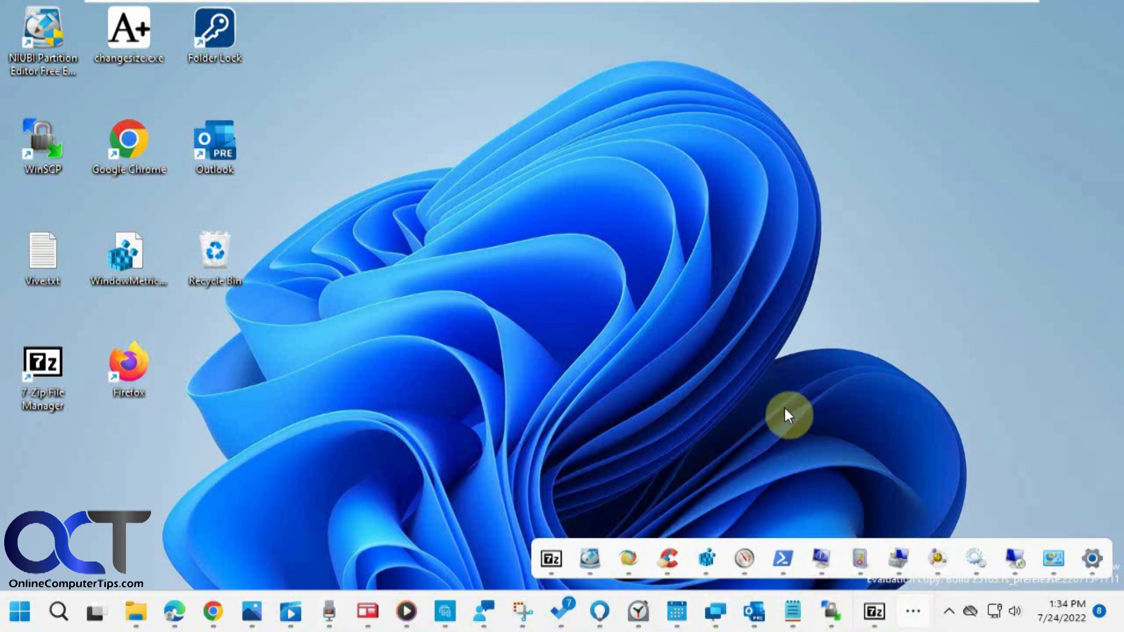
mouse_move(314, 599)
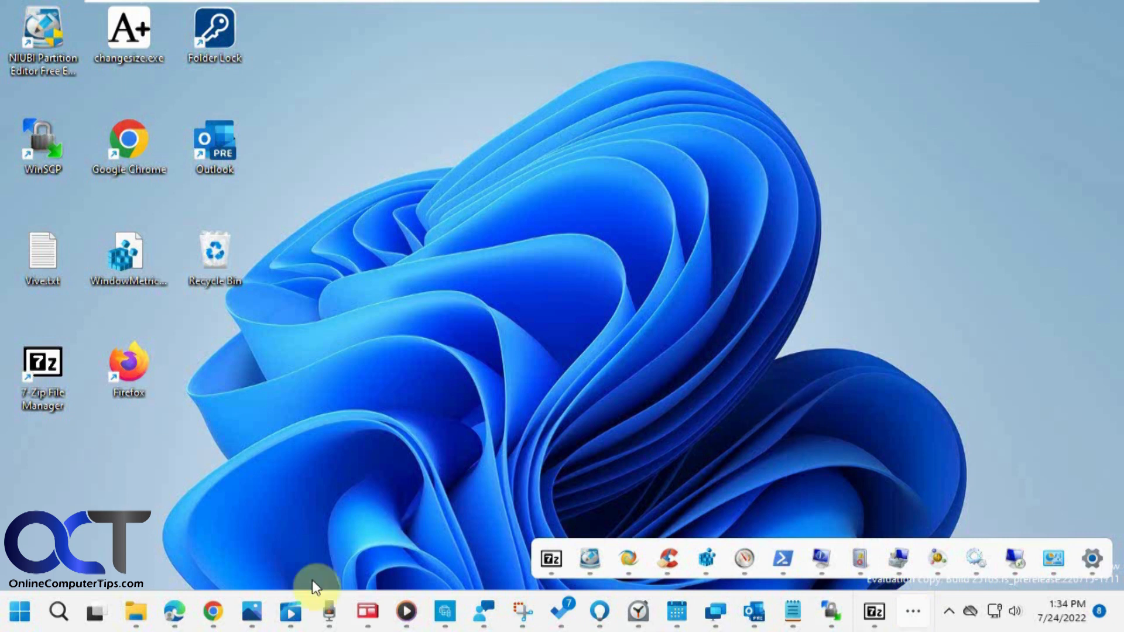
mouse_move(287, 474)
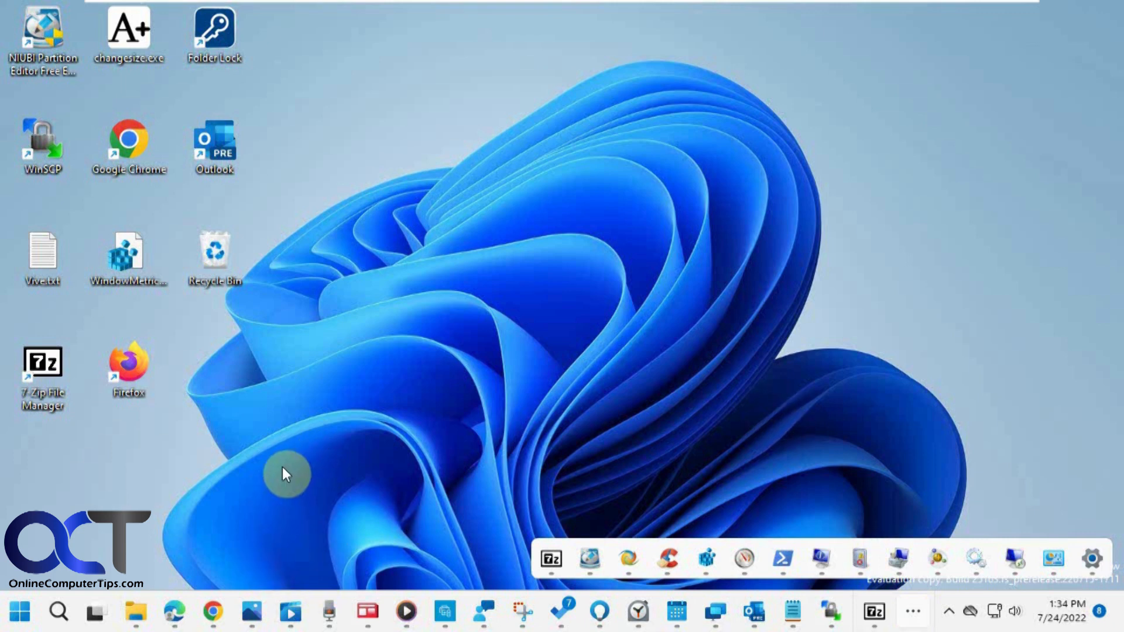
mouse_move(174, 558)
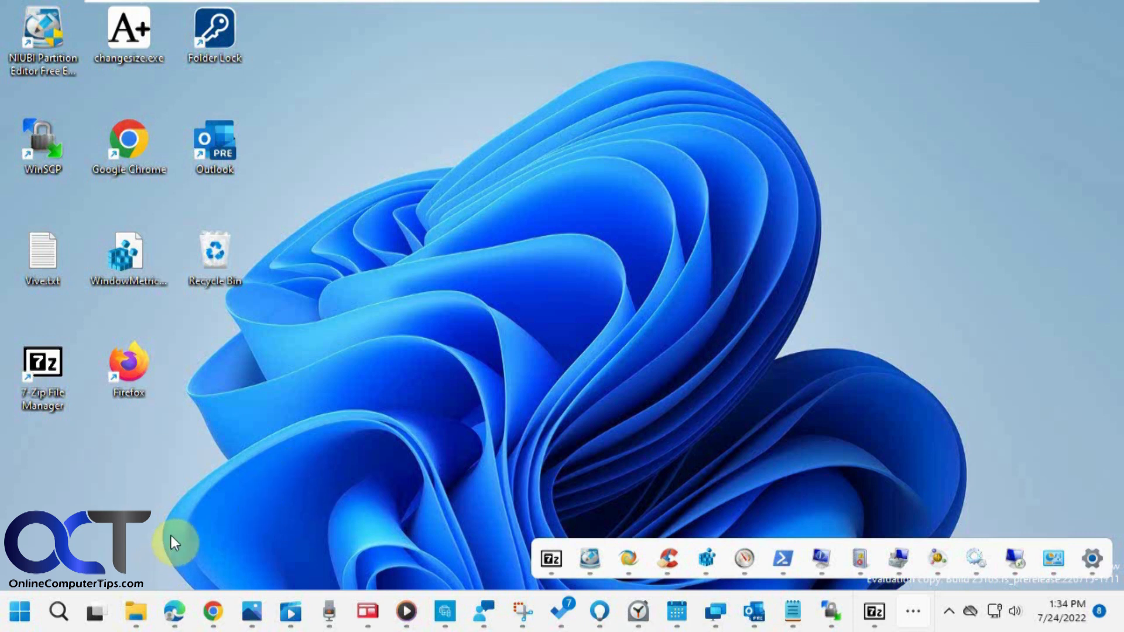
mouse_move(619, 482)
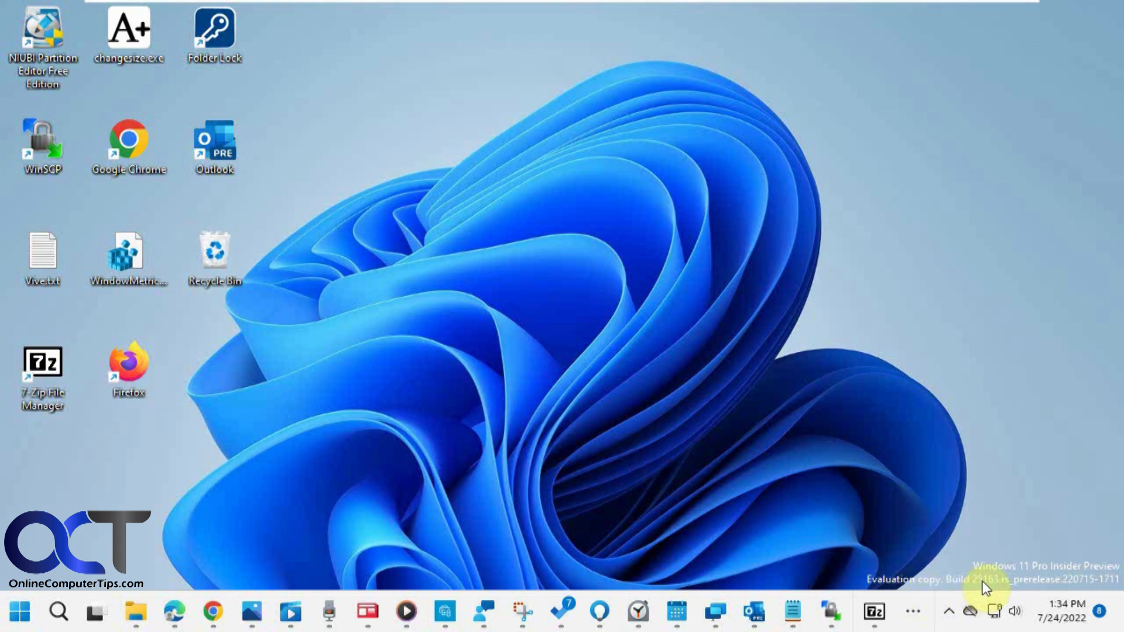
mouse_move(894, 478)
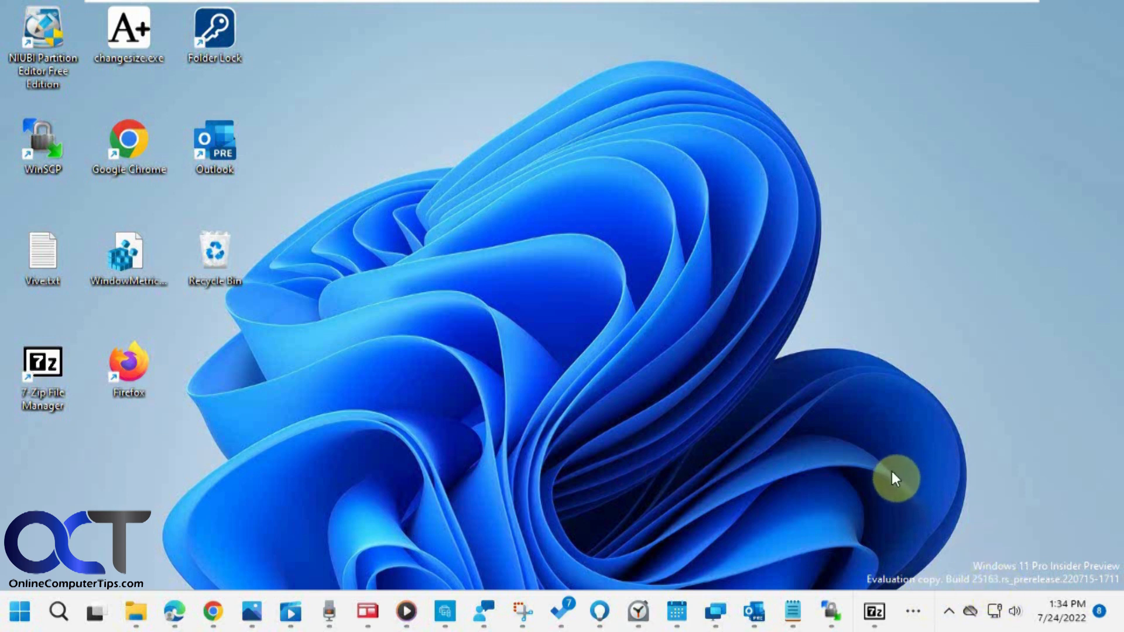
mouse_move(466, 341)
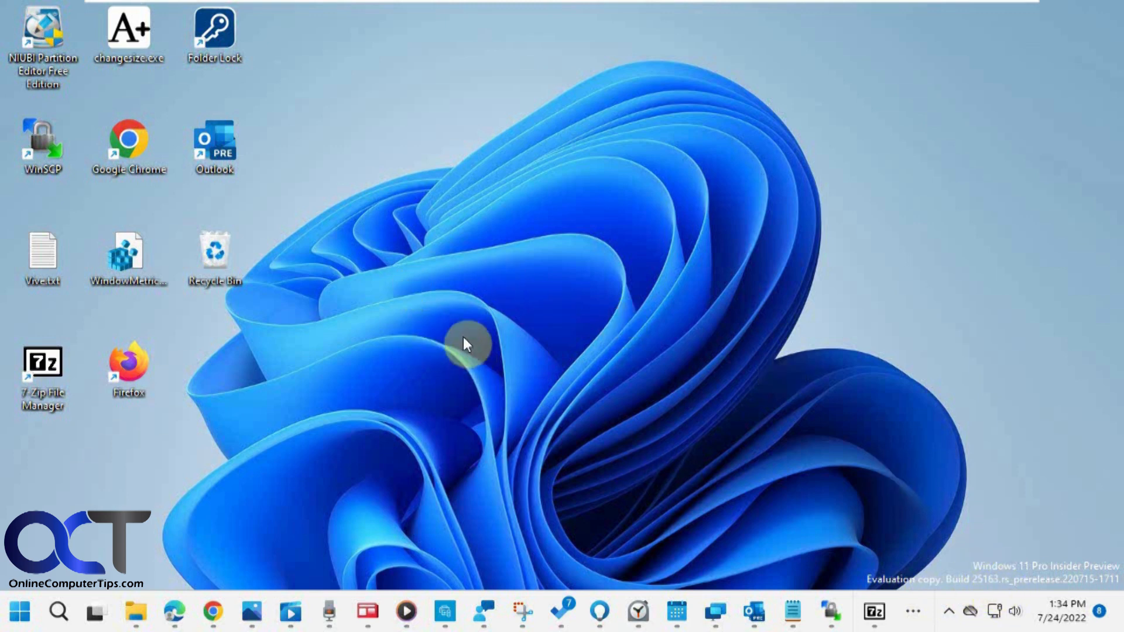
mouse_move(476, 448)
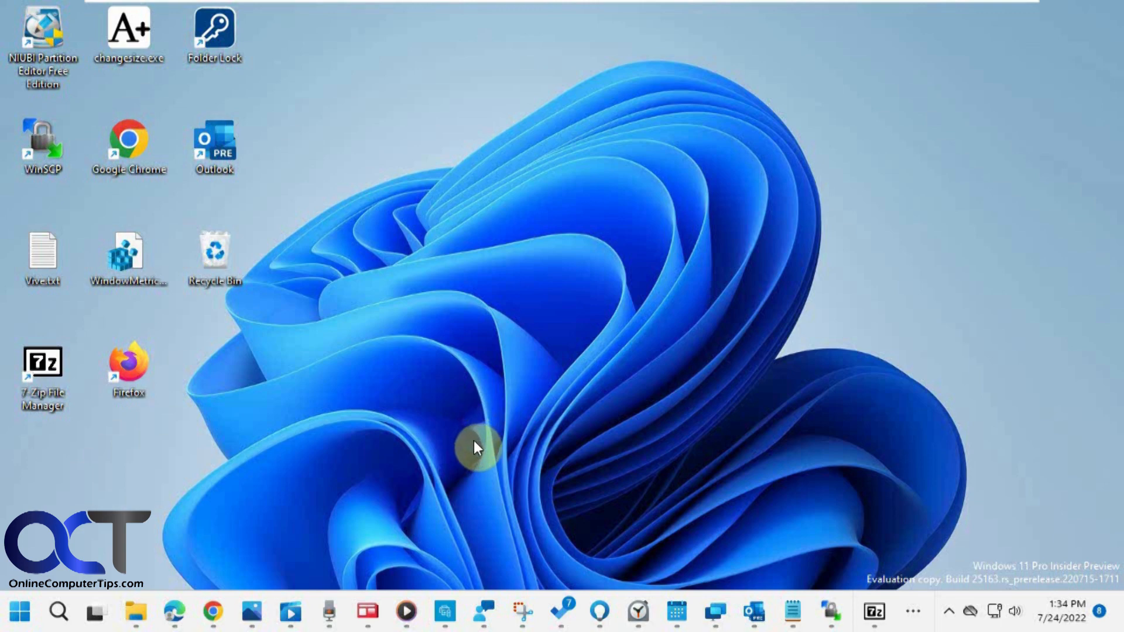
mouse_move(476, 452)
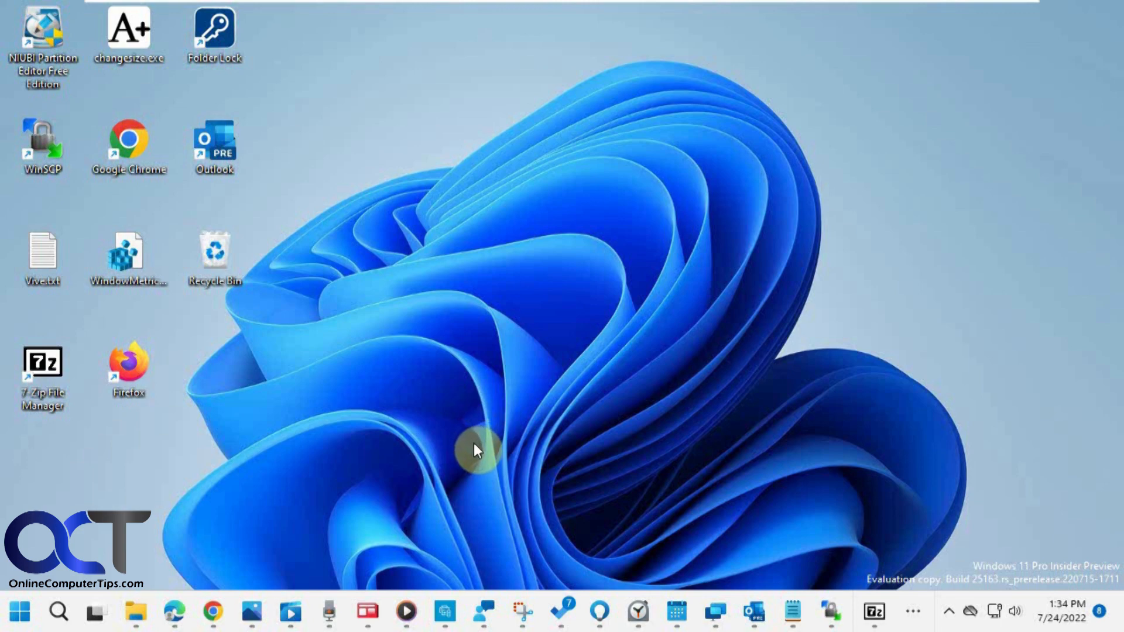